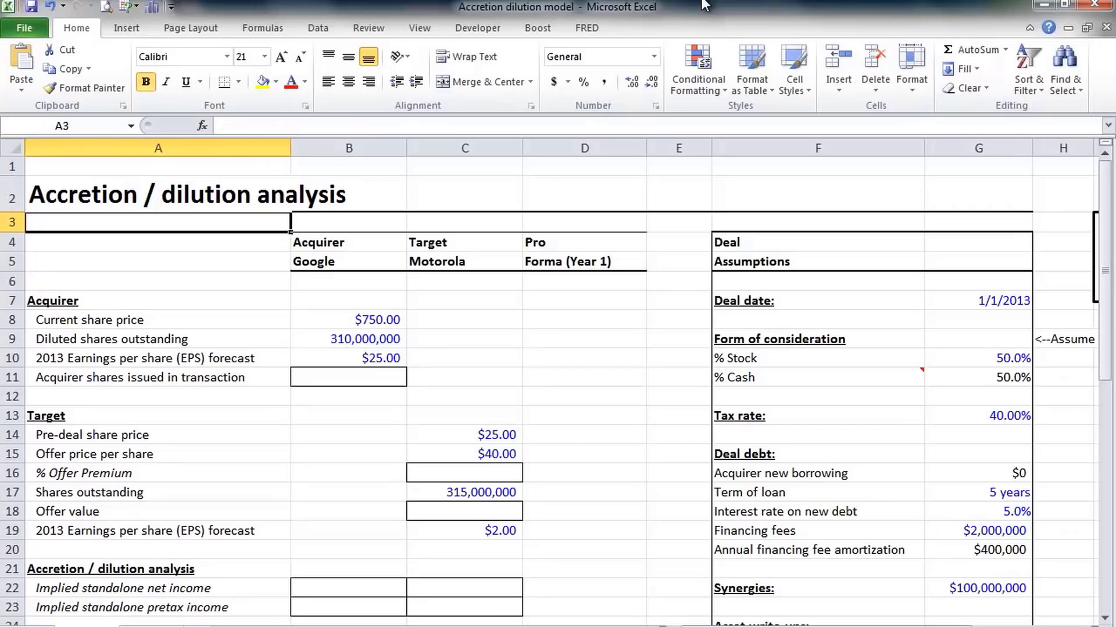
# Review the empty acquirer shares issued and pro forma shares cells before filling formulas
pyautogui.click(348, 358)
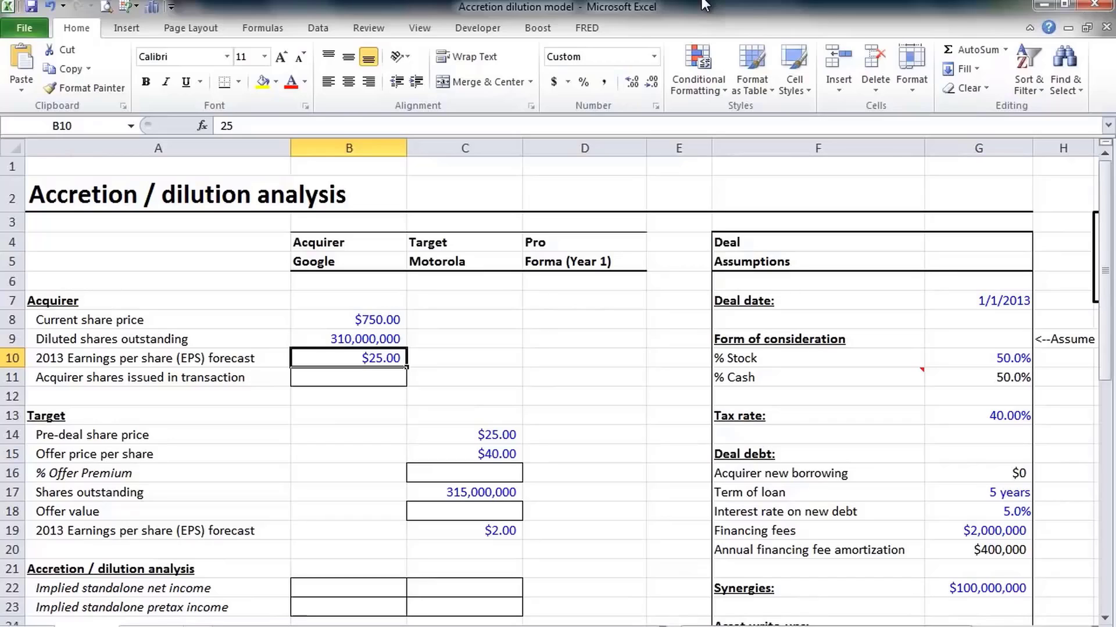
pyautogui.click(347, 378)
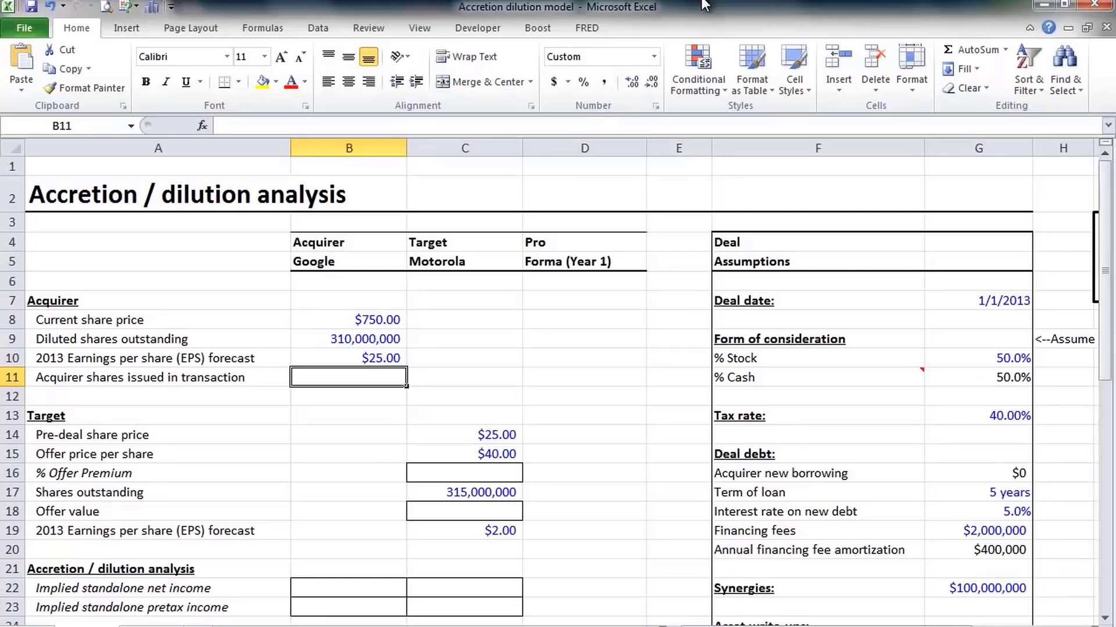
pyautogui.click(583, 377)
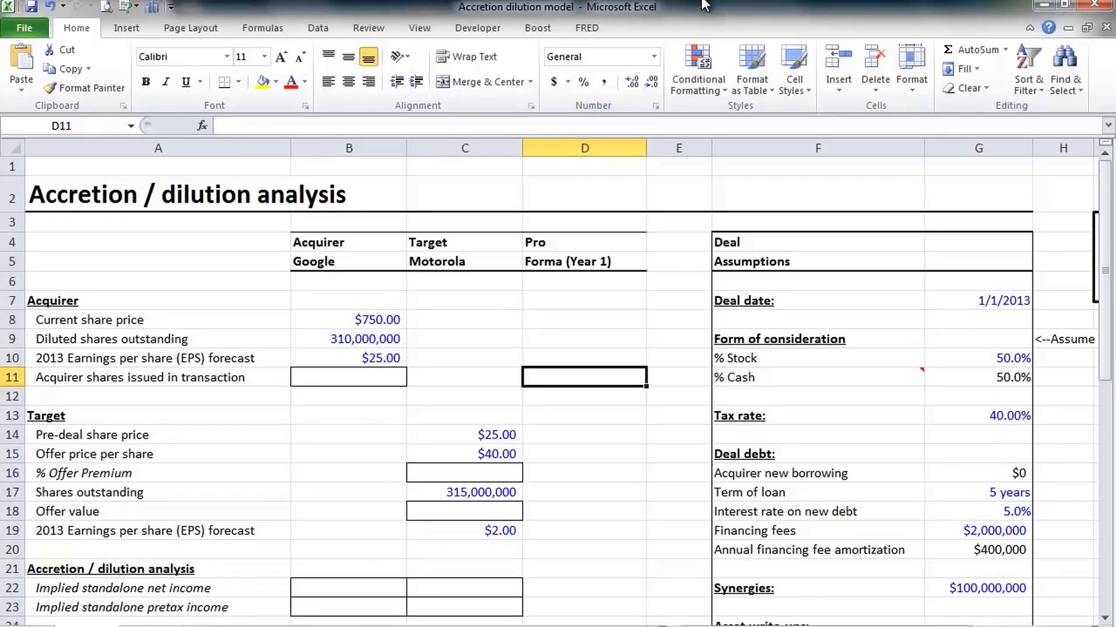
pyautogui.click(977, 301)
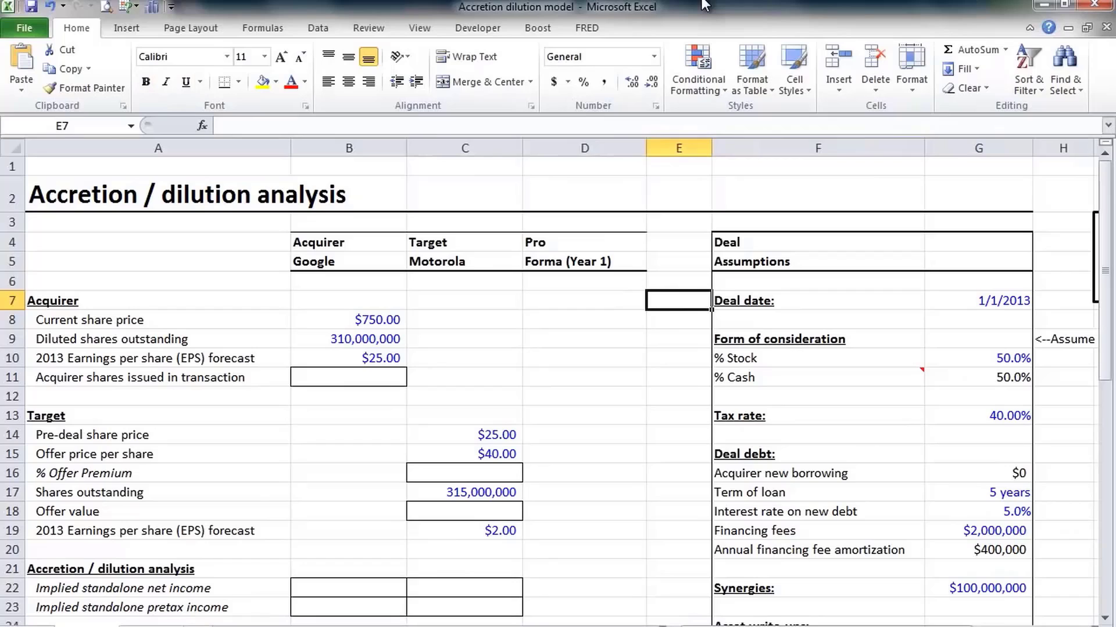
# Enter =C15/C14-1 in C16 so the offer premium shows 60.0%
pyautogui.click(584, 492)
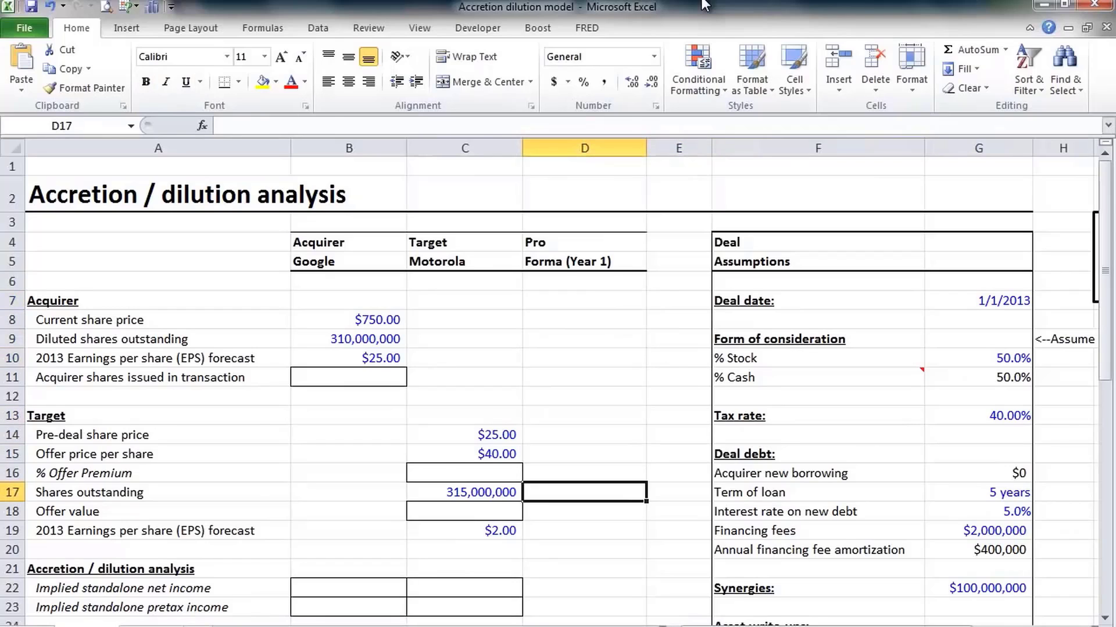
pyautogui.write('=C15/C14-')
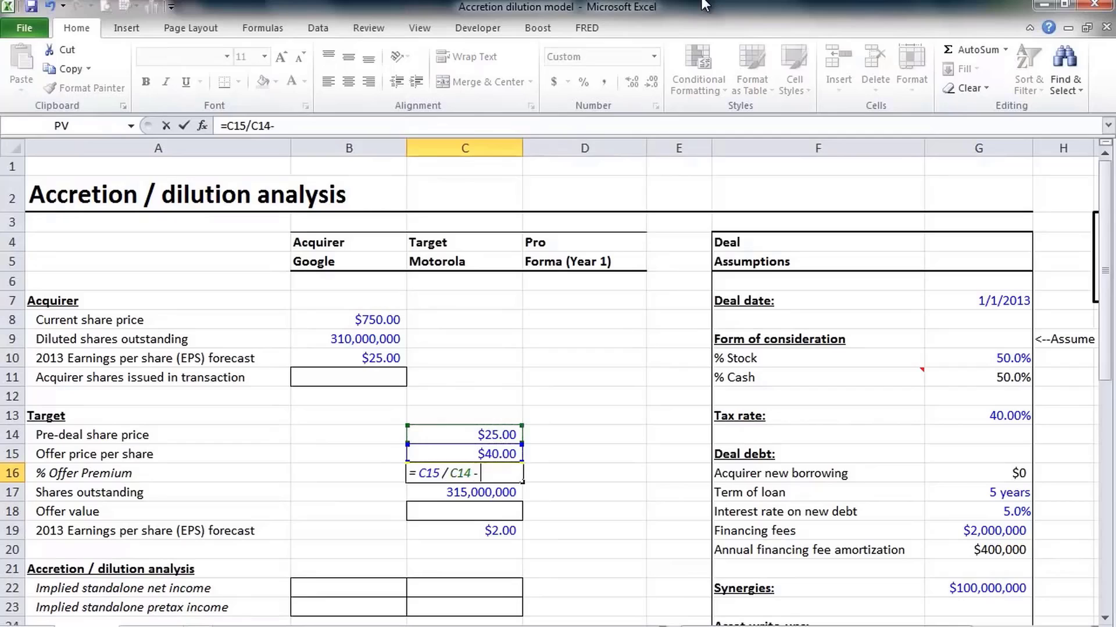
pyautogui.write('1')
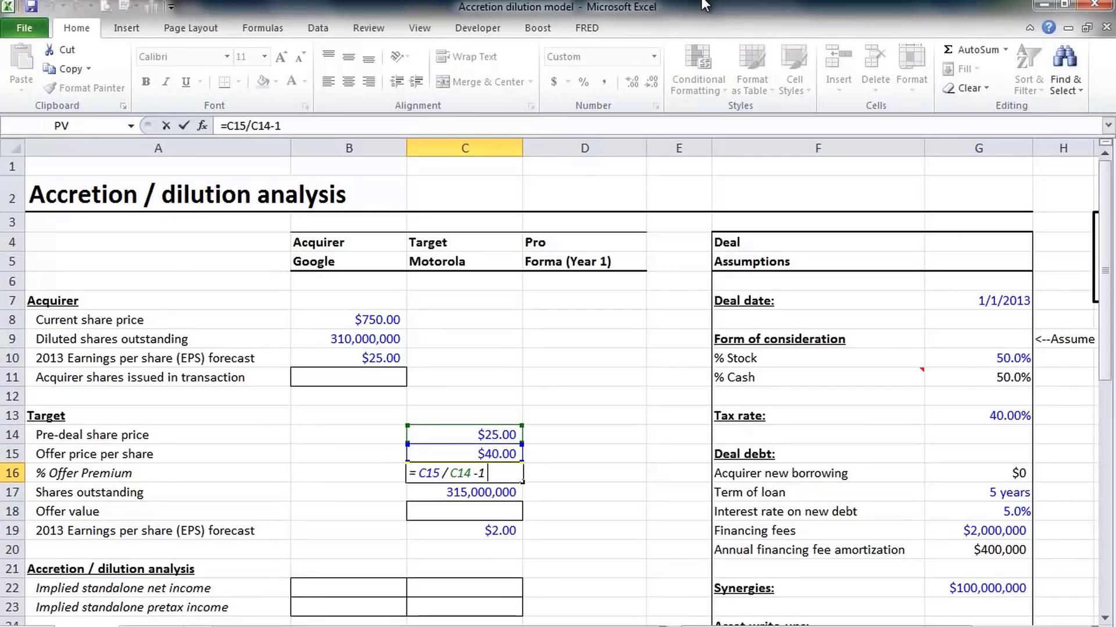
pyautogui.press('Enter')
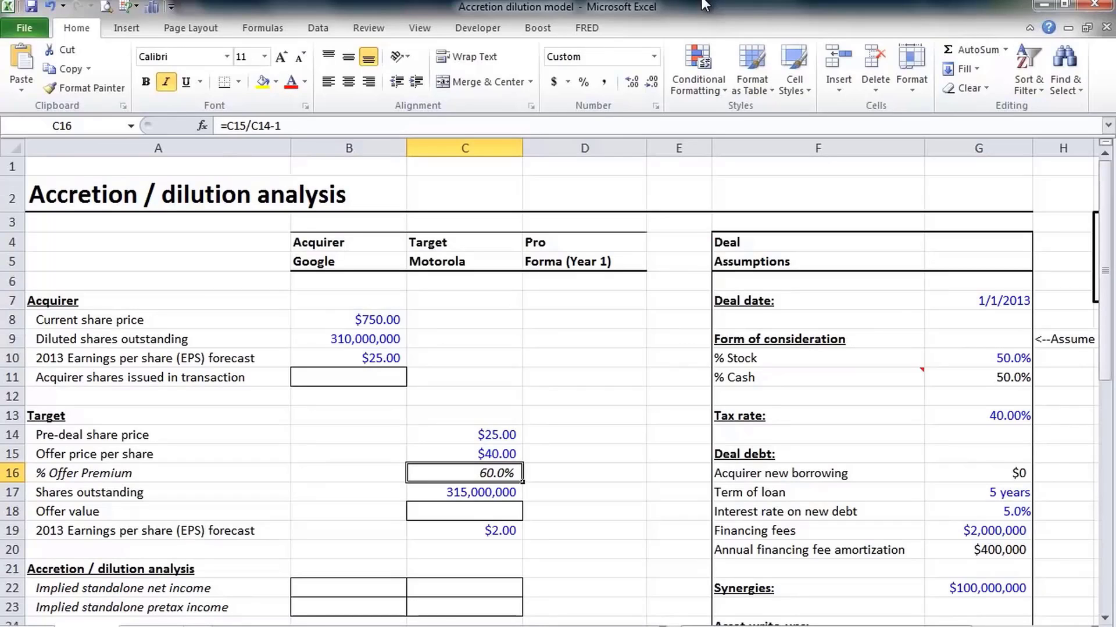
pyautogui.click(465, 512)
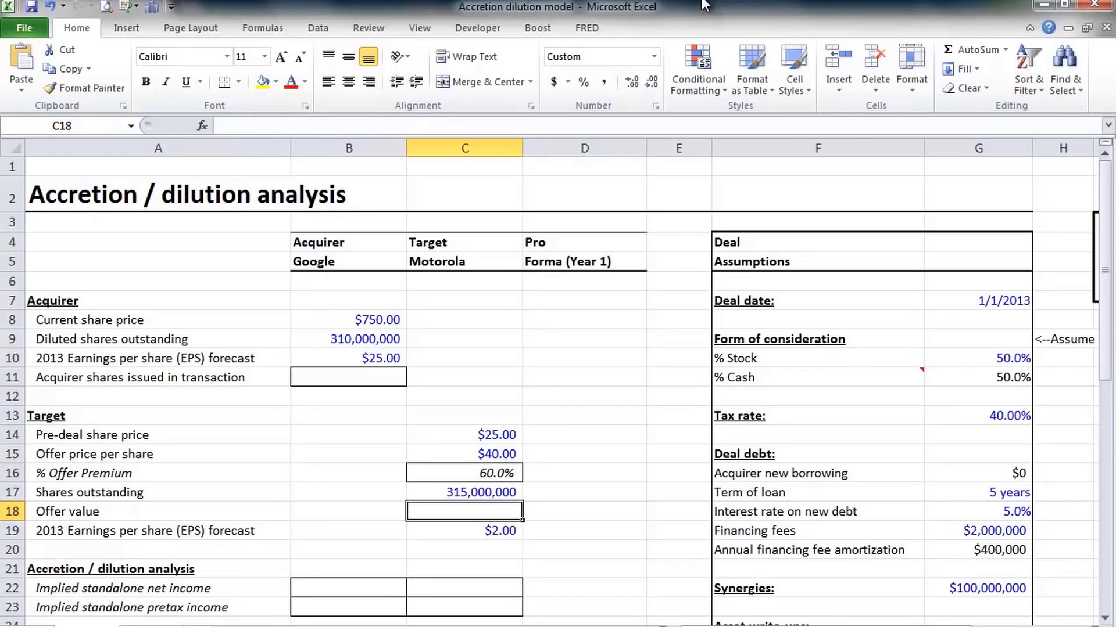
# Enter =C15*C17 in C18 giving $12,600,000,000 offer value and $6,300,000,000 new borrowing, then review the stock consideration note
pyautogui.write('=C15*C17')
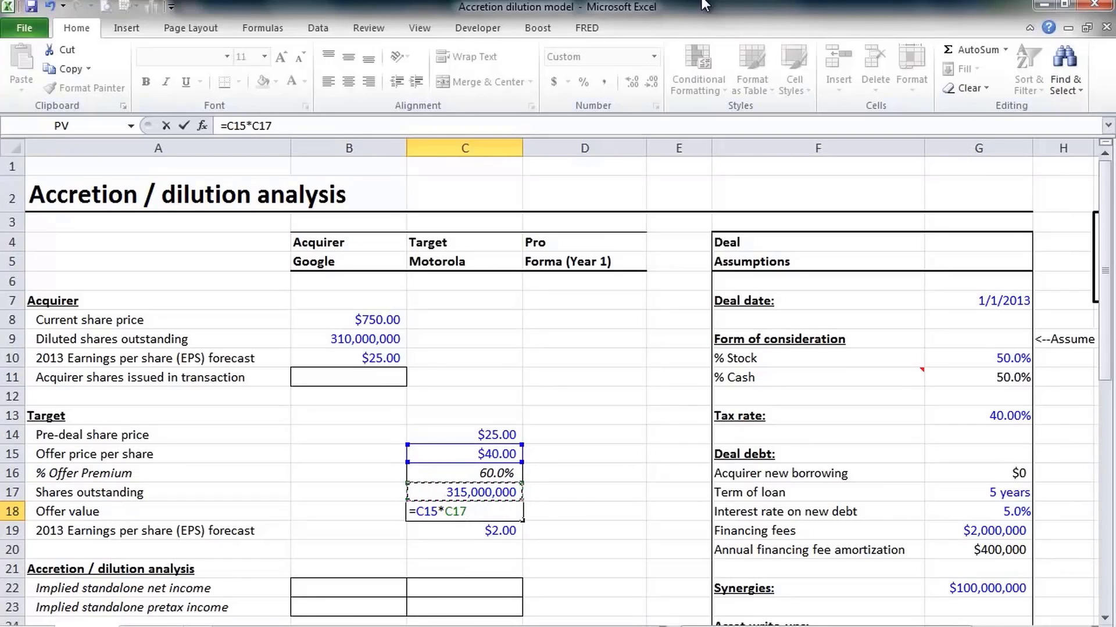
pyautogui.press('Enter')
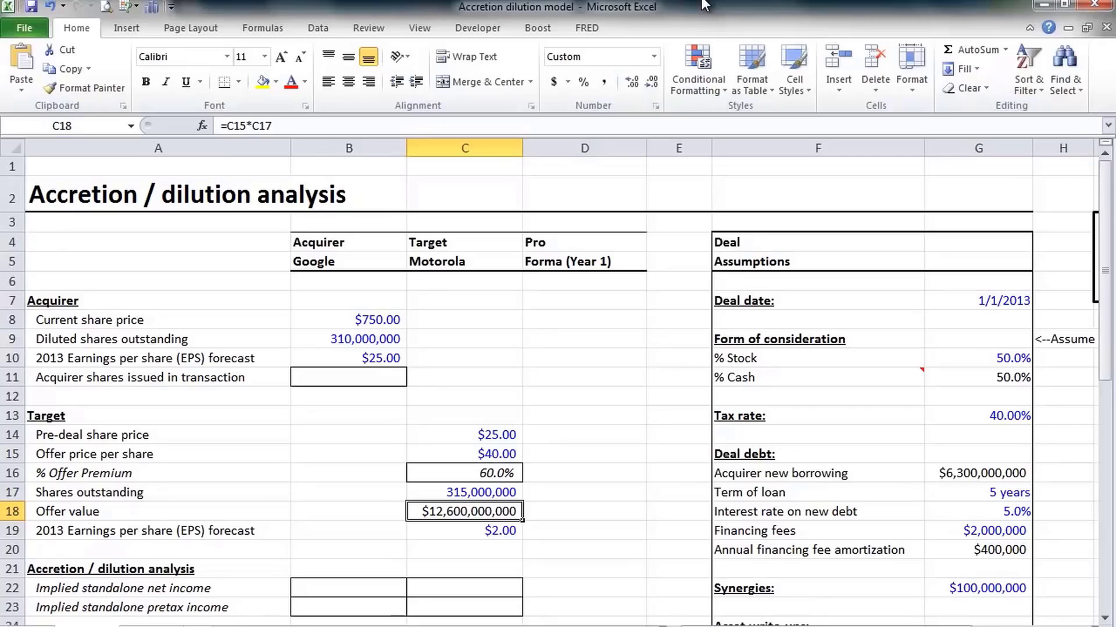
pyautogui.click(1000, 512)
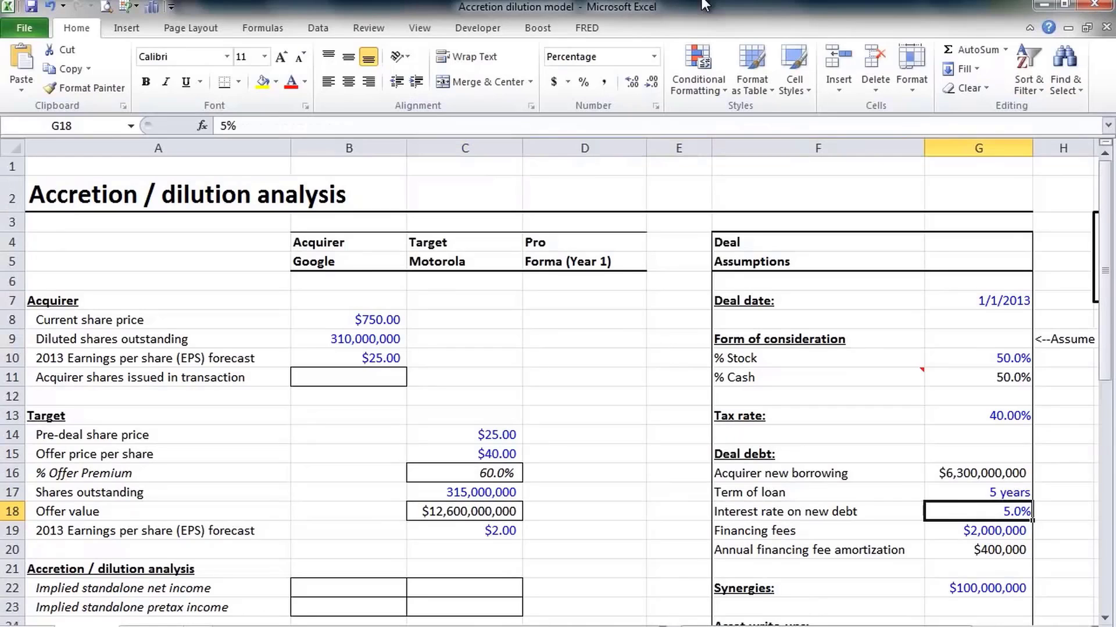
pyautogui.click(978, 358)
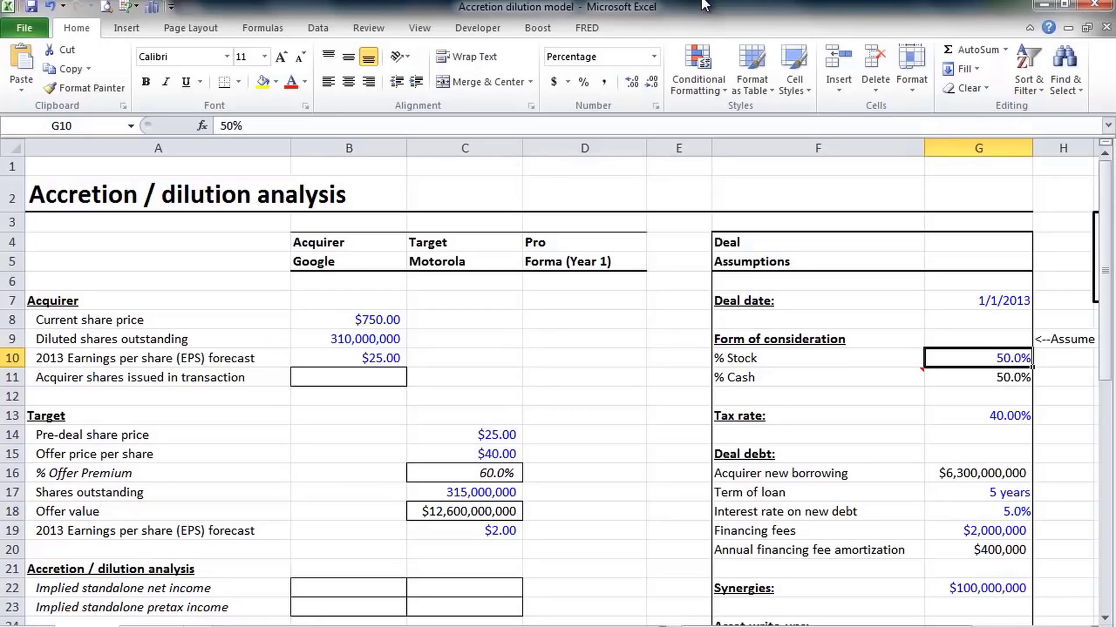
pyautogui.hscroll(3)
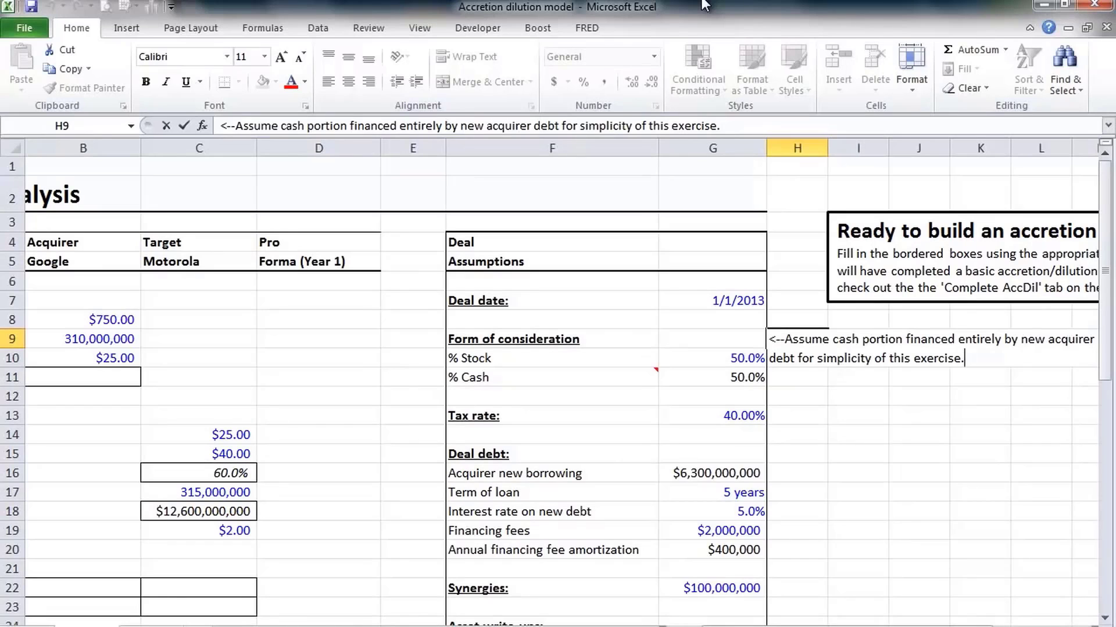
pyautogui.click(713, 416)
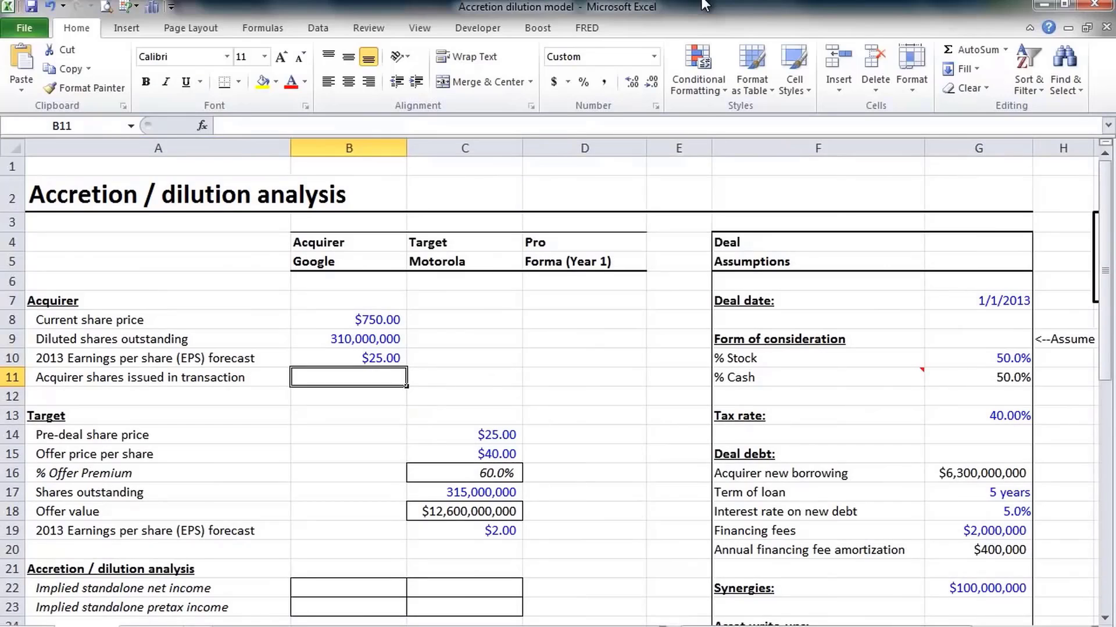
pyautogui.write('=(B15')
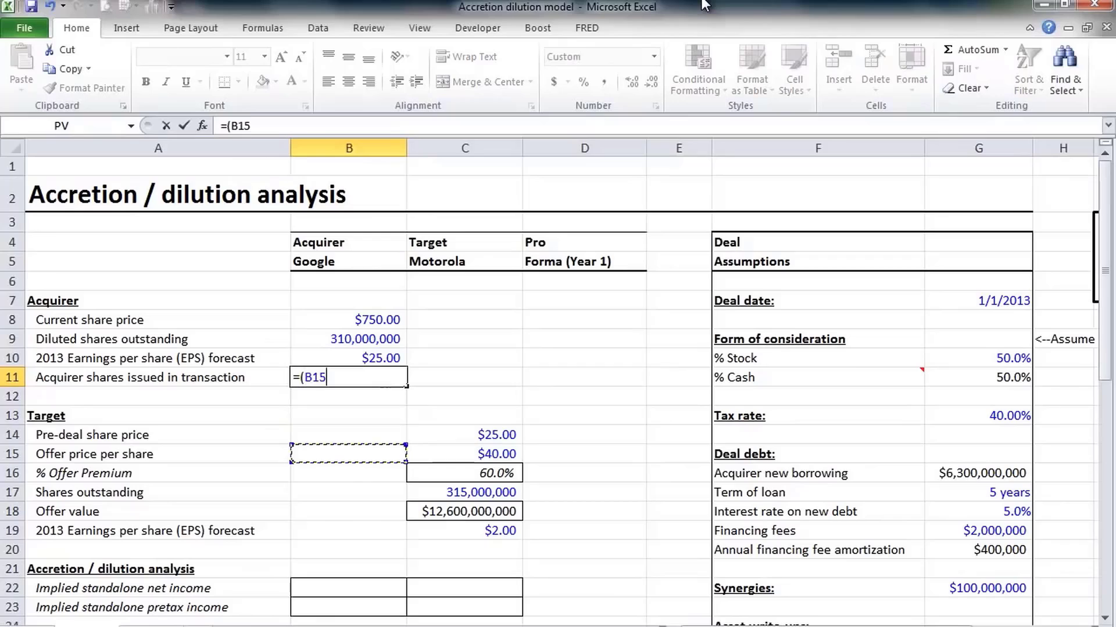
pyautogui.click(464, 511)
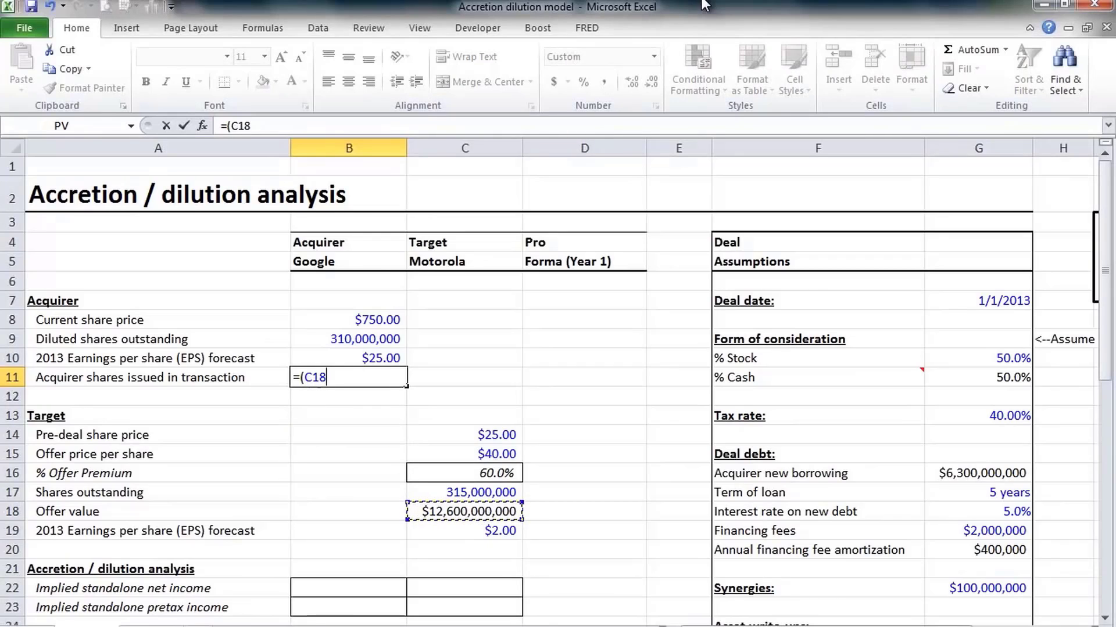
pyautogui.click(348, 319)
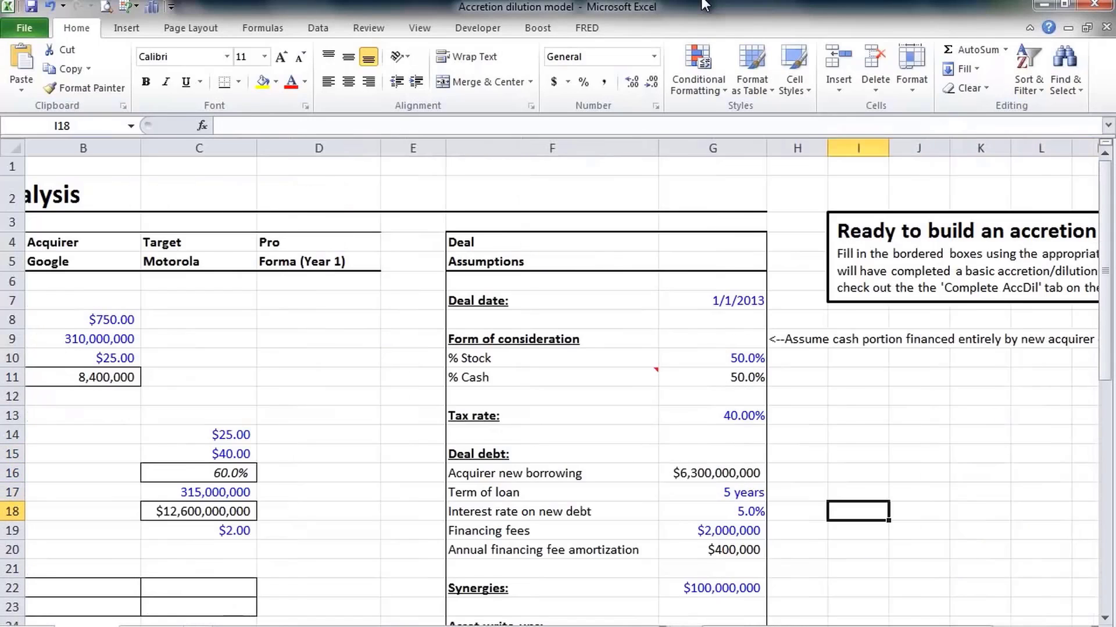
pyautogui.click(799, 512)
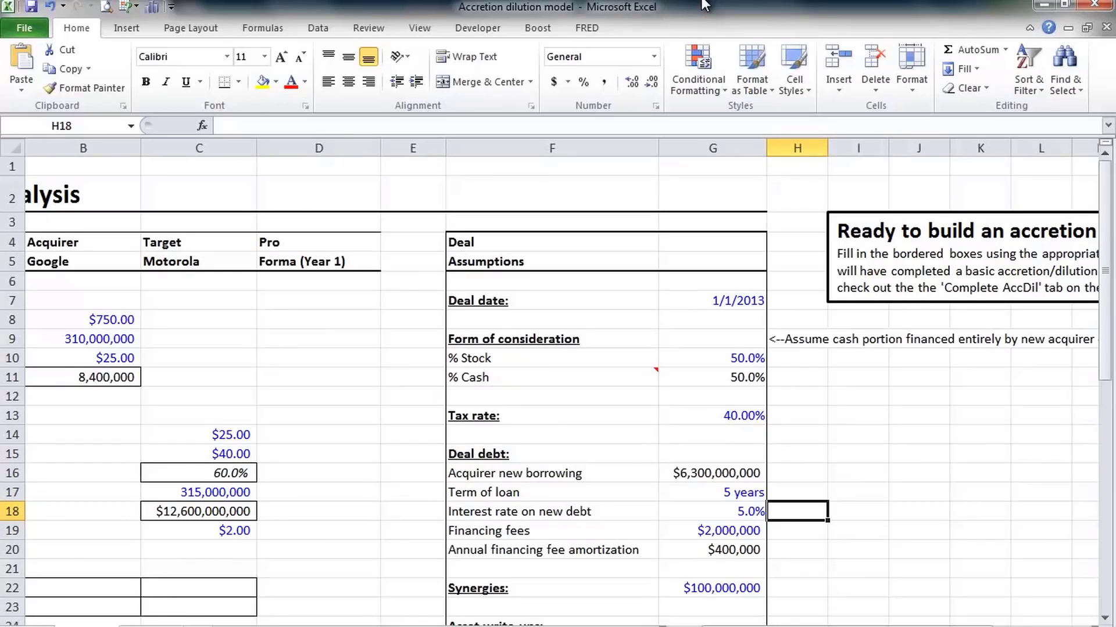
pyautogui.click(797, 339)
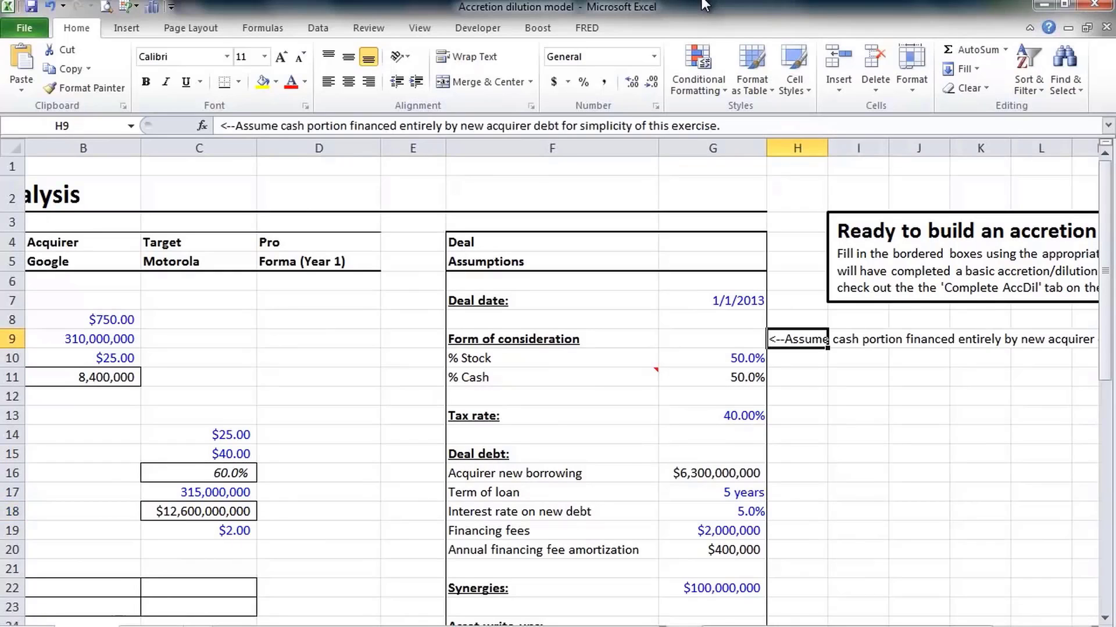
pyautogui.click(797, 358)
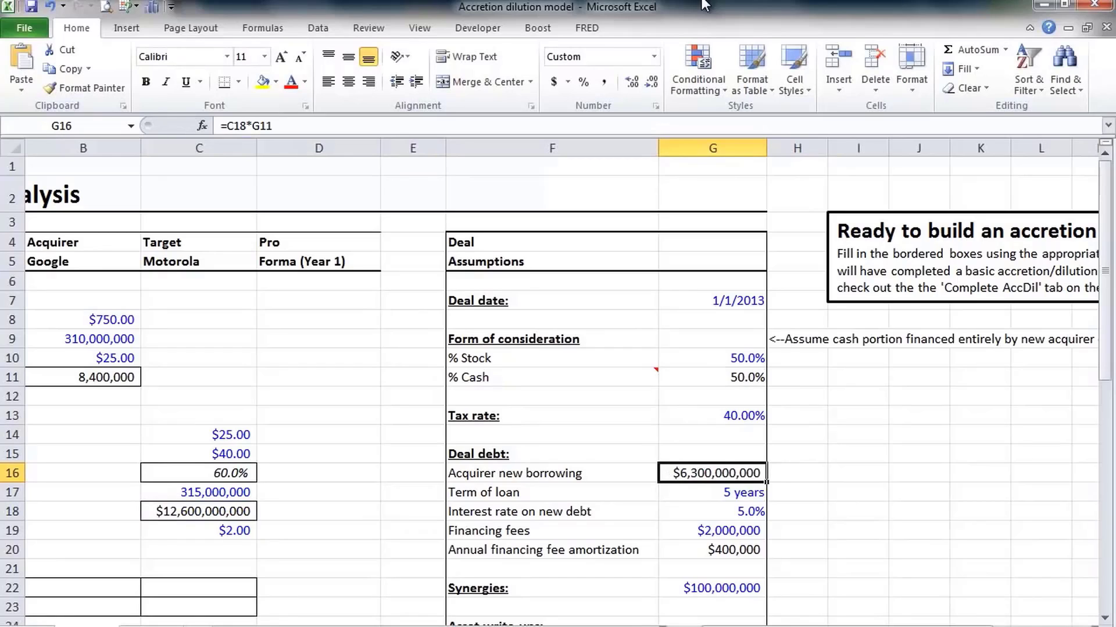
pyautogui.click(712, 493)
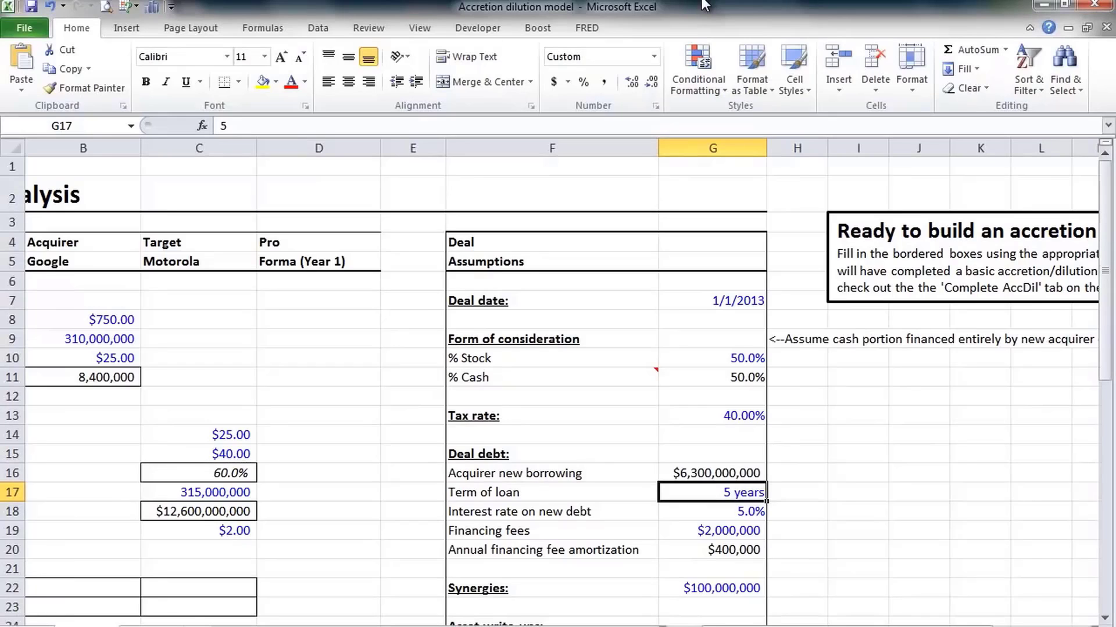
pyautogui.click(711, 511)
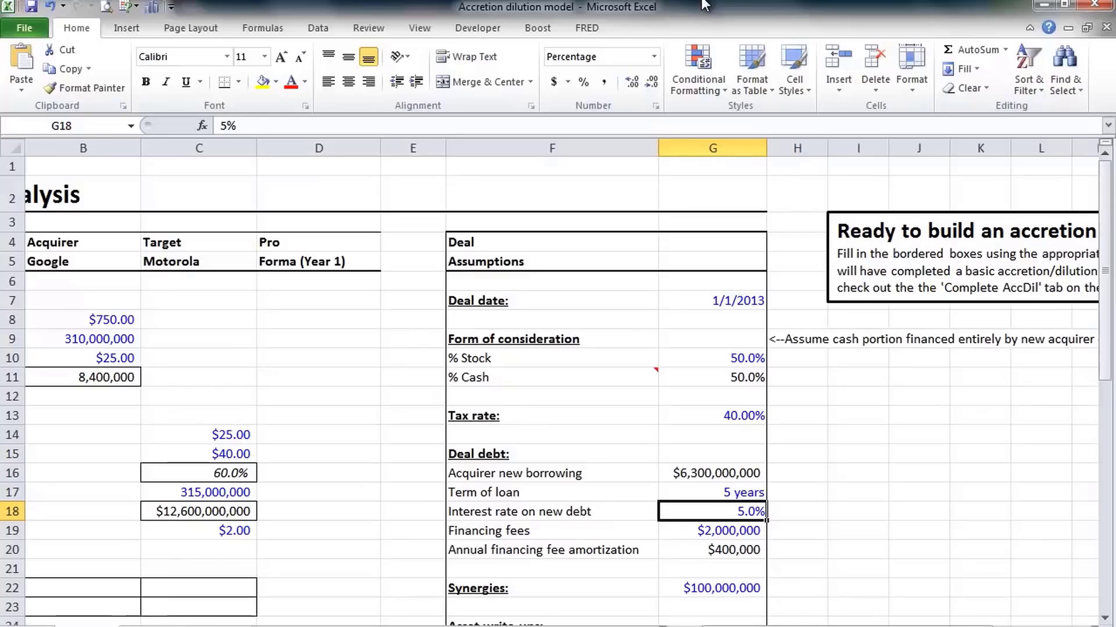
pyautogui.click(711, 531)
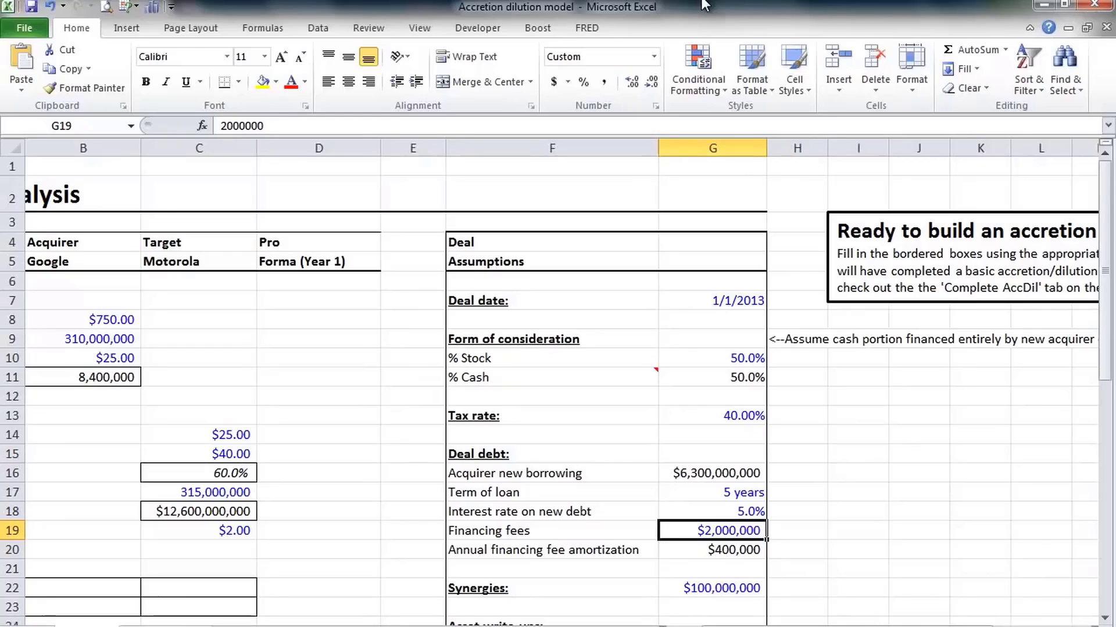
pyautogui.click(711, 550)
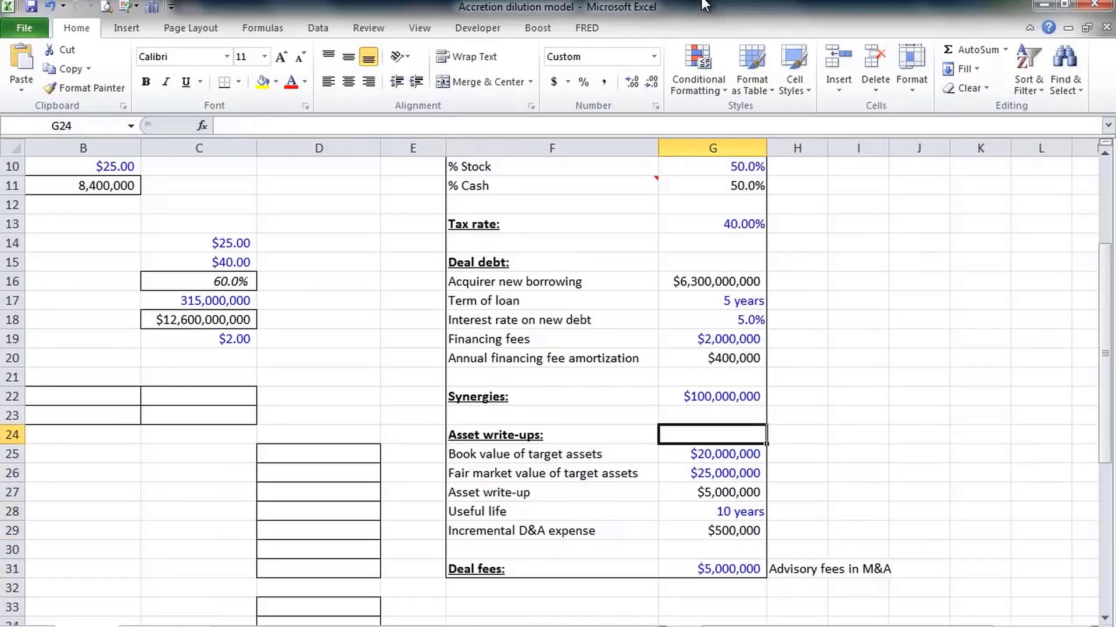
pyautogui.click(711, 396)
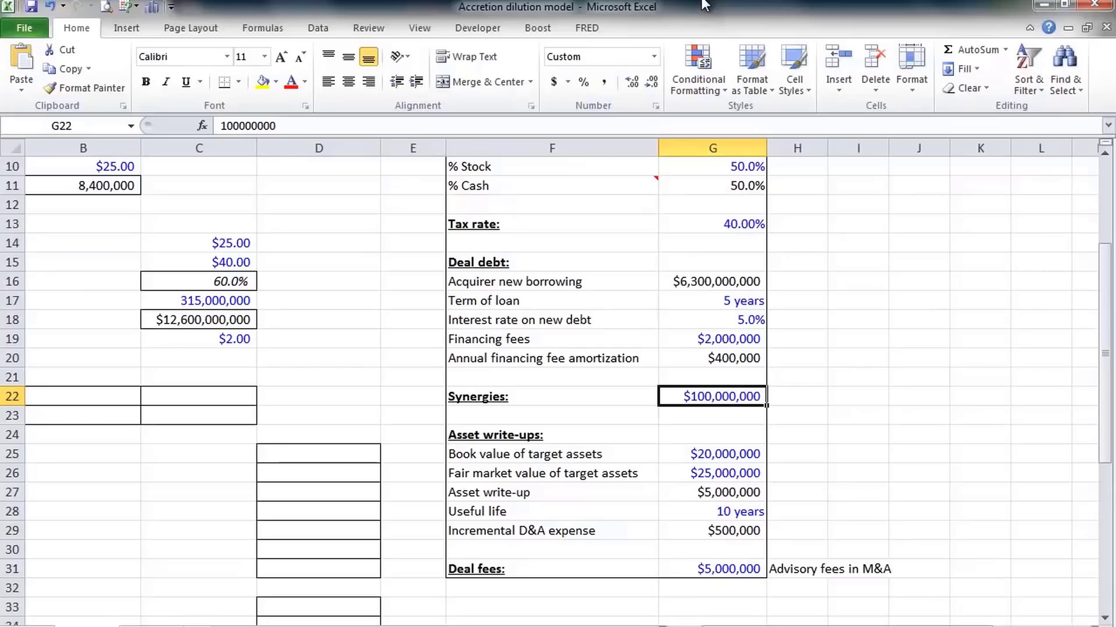
pyautogui.click(551, 473)
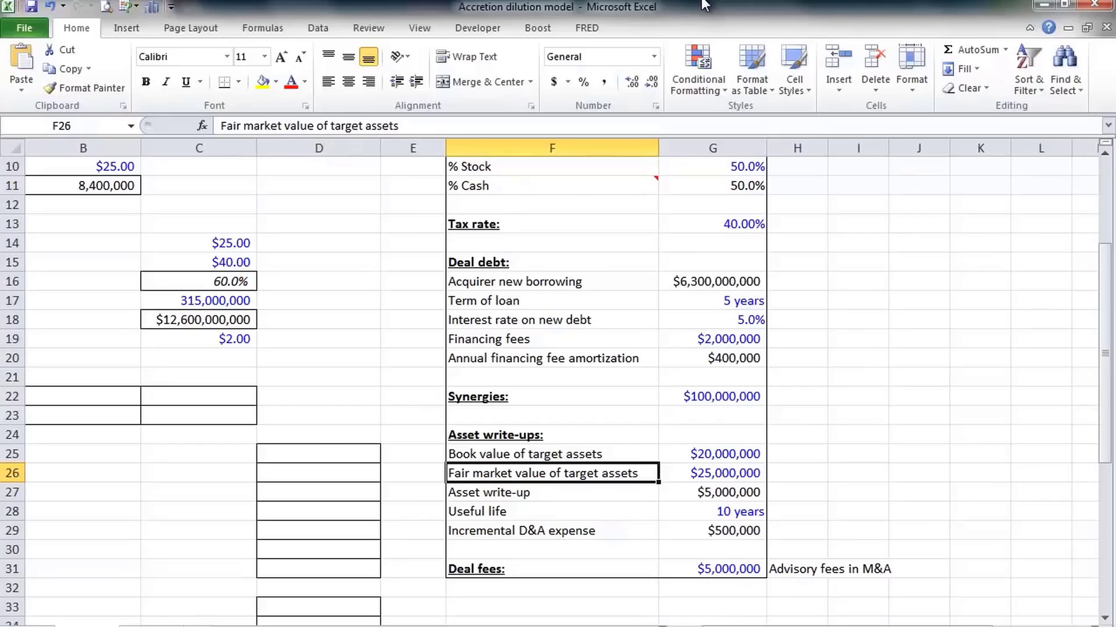
pyautogui.click(712, 454)
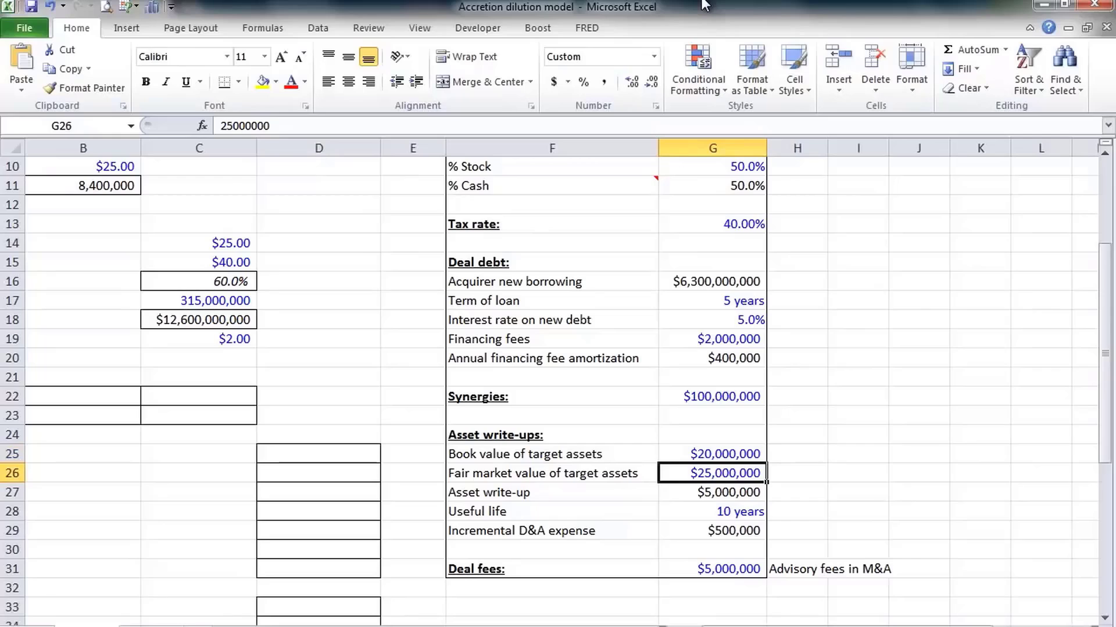
pyautogui.click(711, 492)
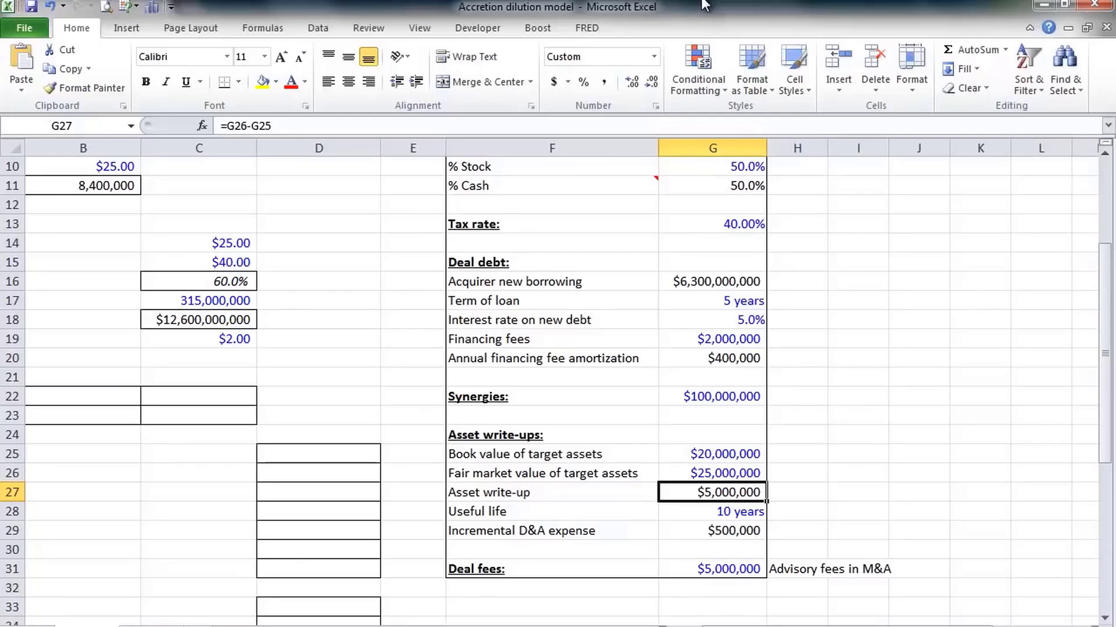
pyautogui.click(711, 511)
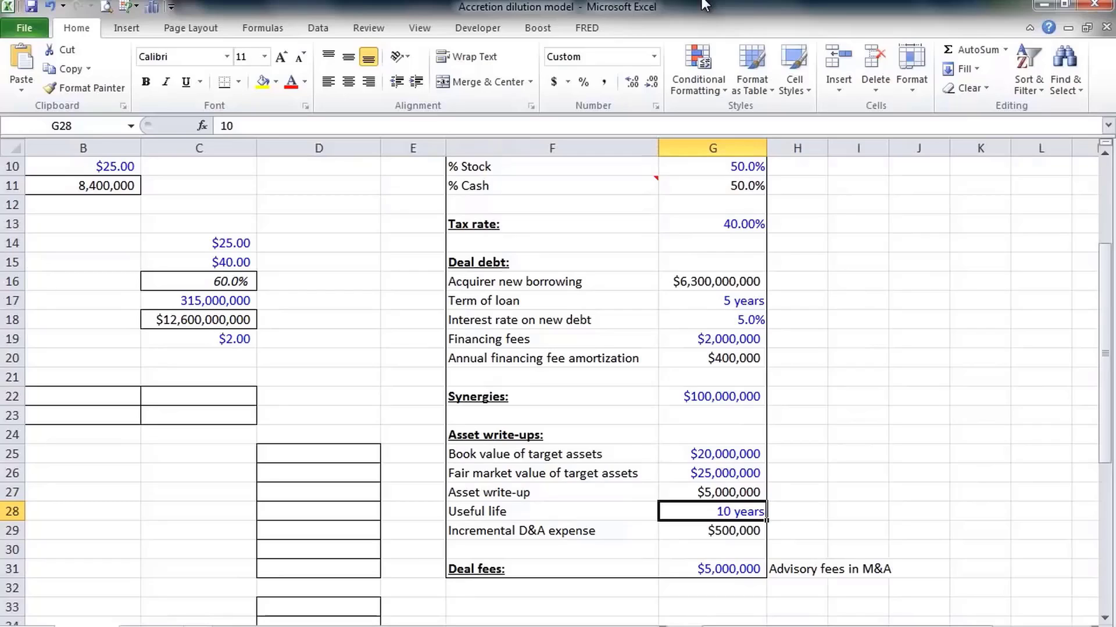
pyautogui.click(710, 530)
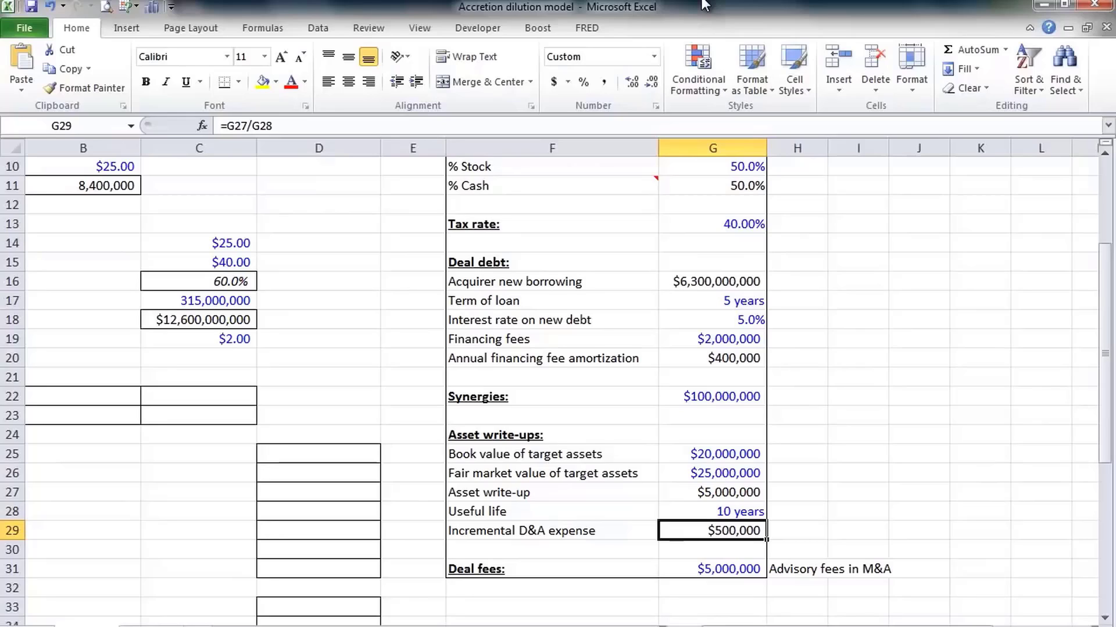
pyautogui.click(711, 569)
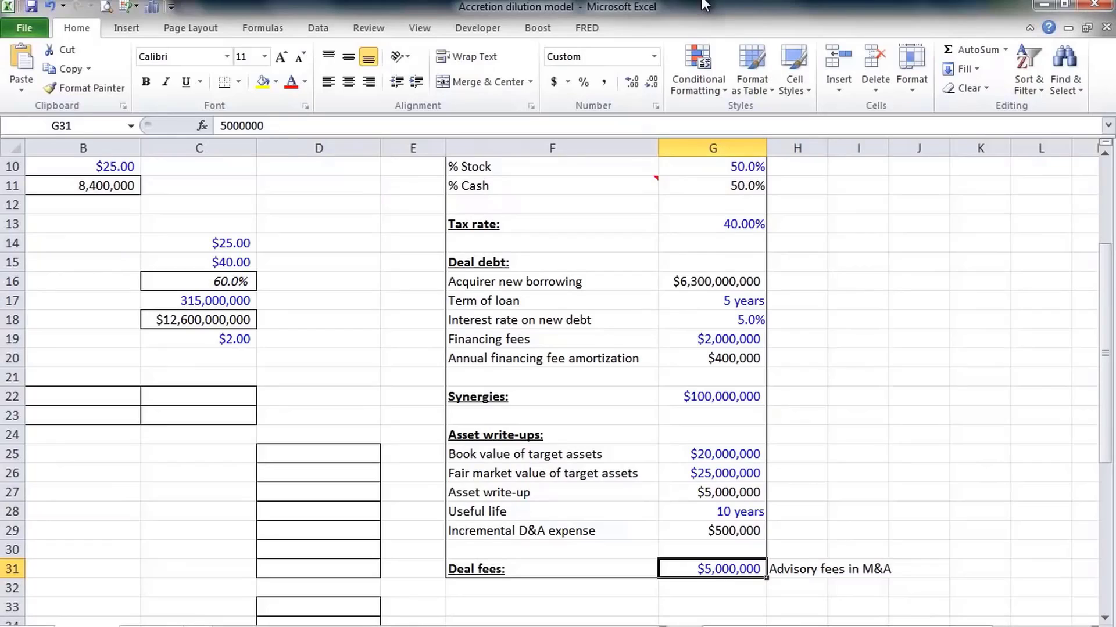
pyautogui.click(712, 338)
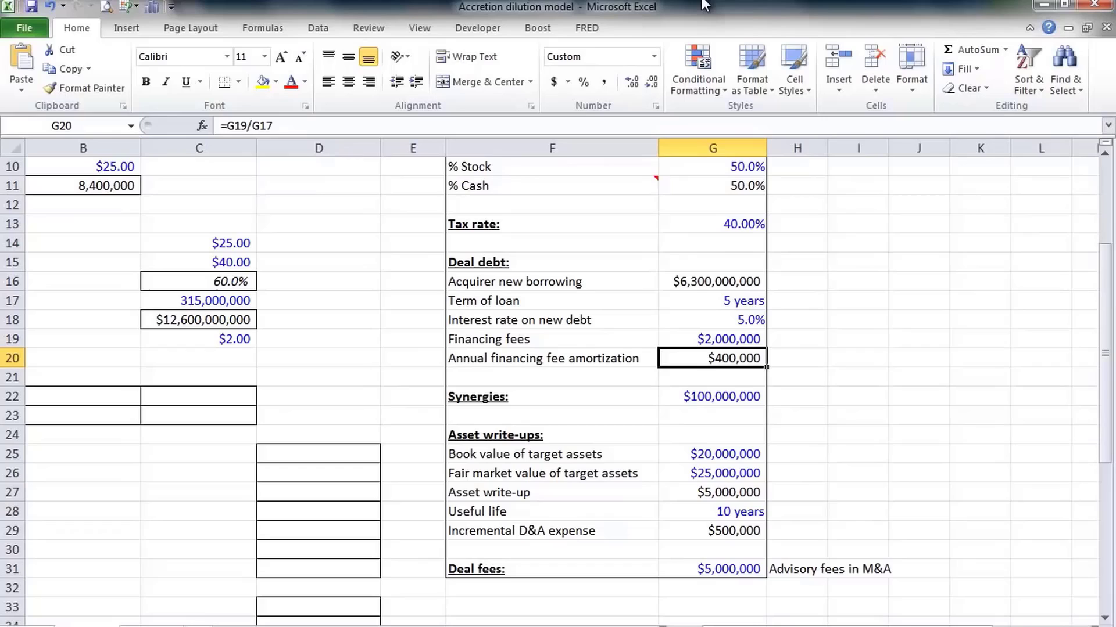
pyautogui.click(720, 569)
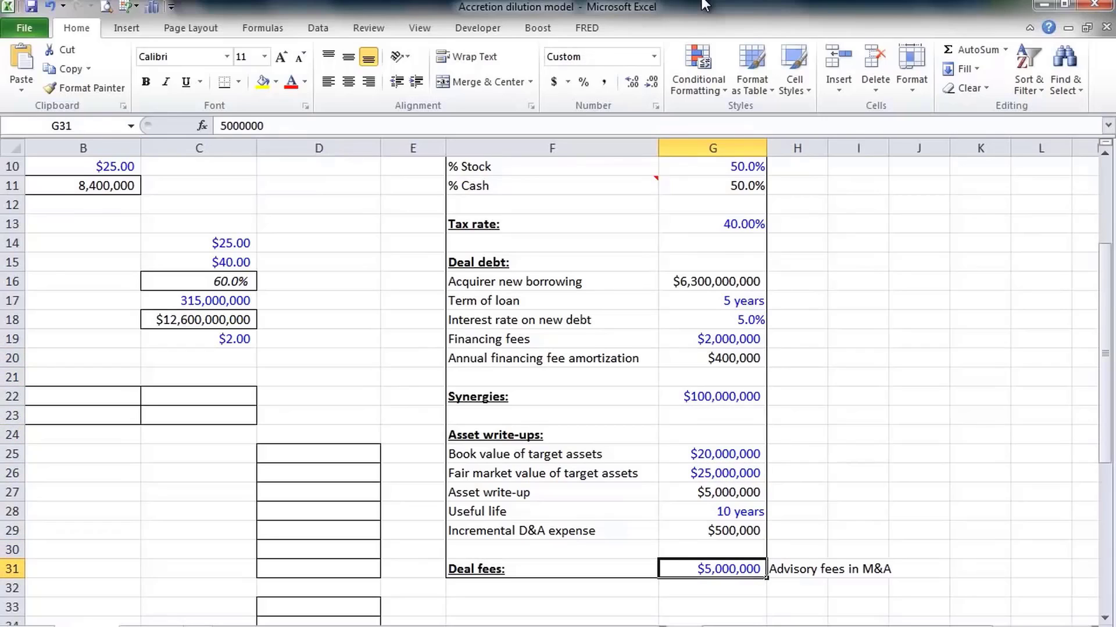